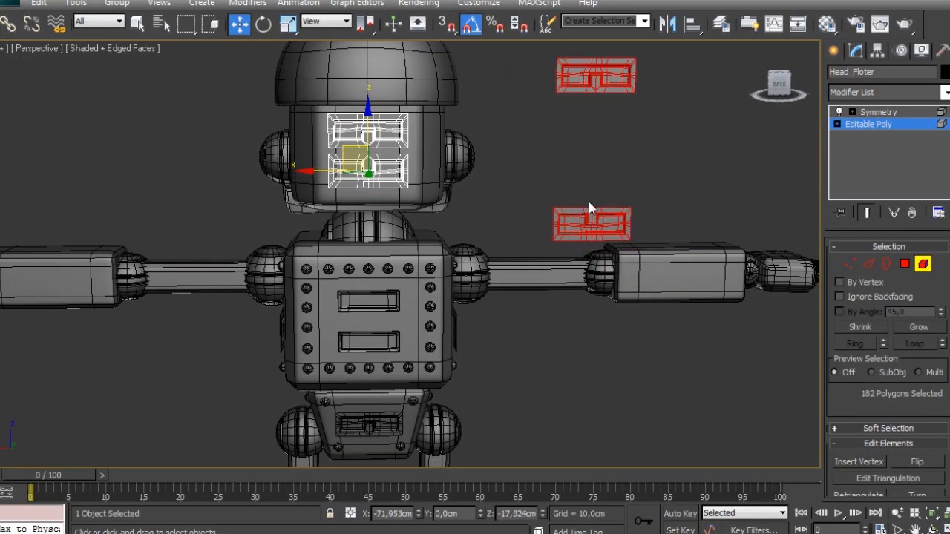
Step: Enable Use Working Pivot on the robot's leg group in Front view
{"action": "left_click", "coordinate": [889, 378]}
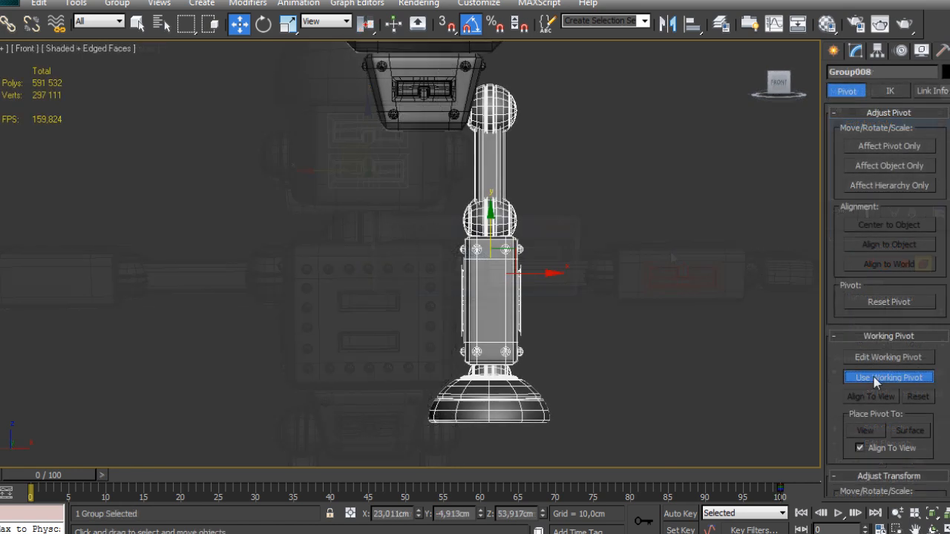
Step: Mirror the leg group across the working pivot on X as an instance
{"action": "left_click", "coordinate": [888, 378]}
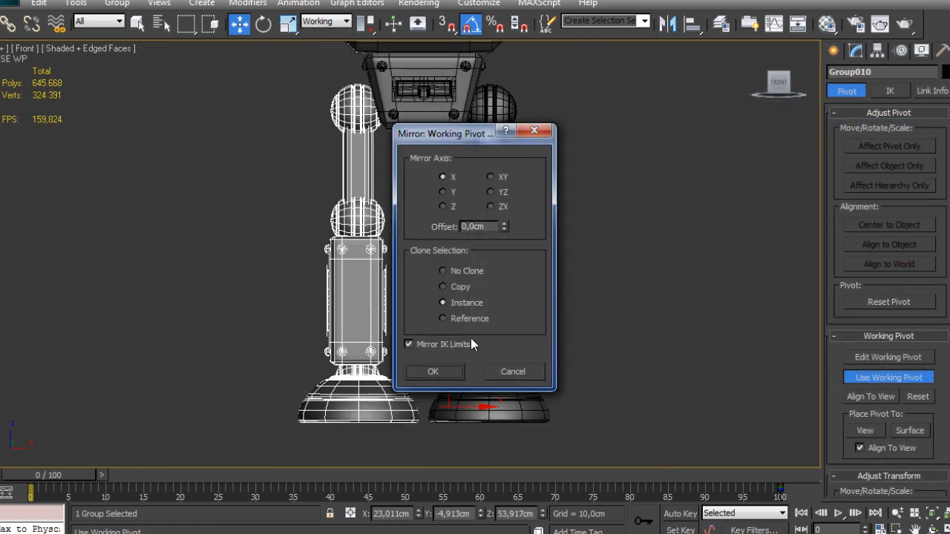
{"action": "left_click", "coordinate": [433, 371]}
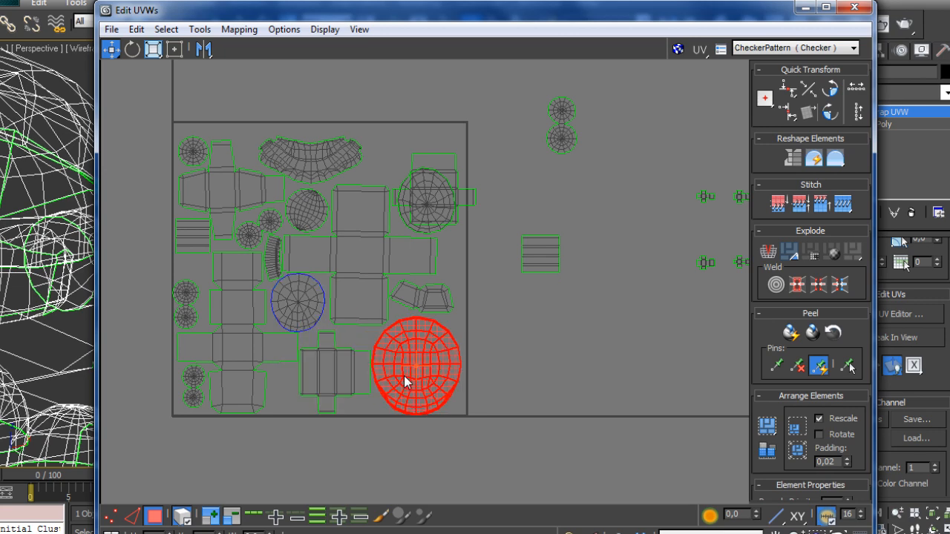
Step: Select the cross-shaped UV island to rearrange it in the texture square
{"action": "left_click", "coordinate": [332, 371]}
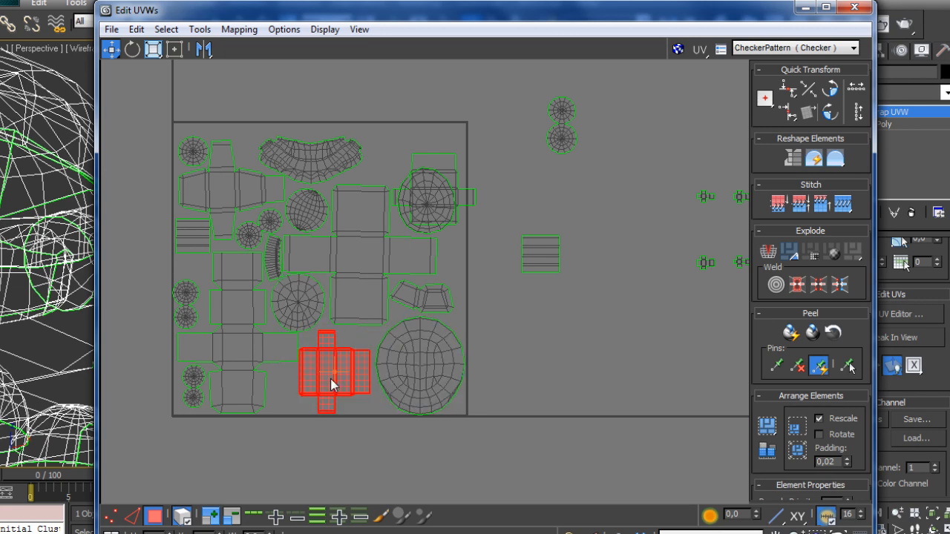